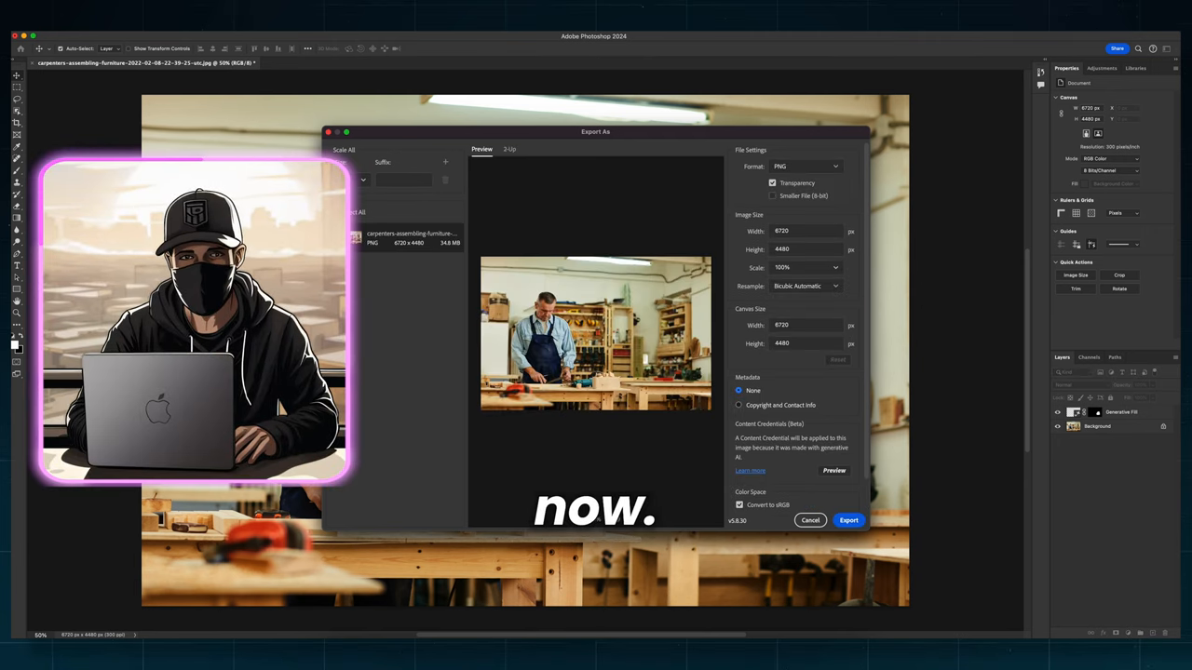
# Step: Review the Content Credentials (Beta) section of Export As, then cancel without exporting
pyautogui.scroll(-3)
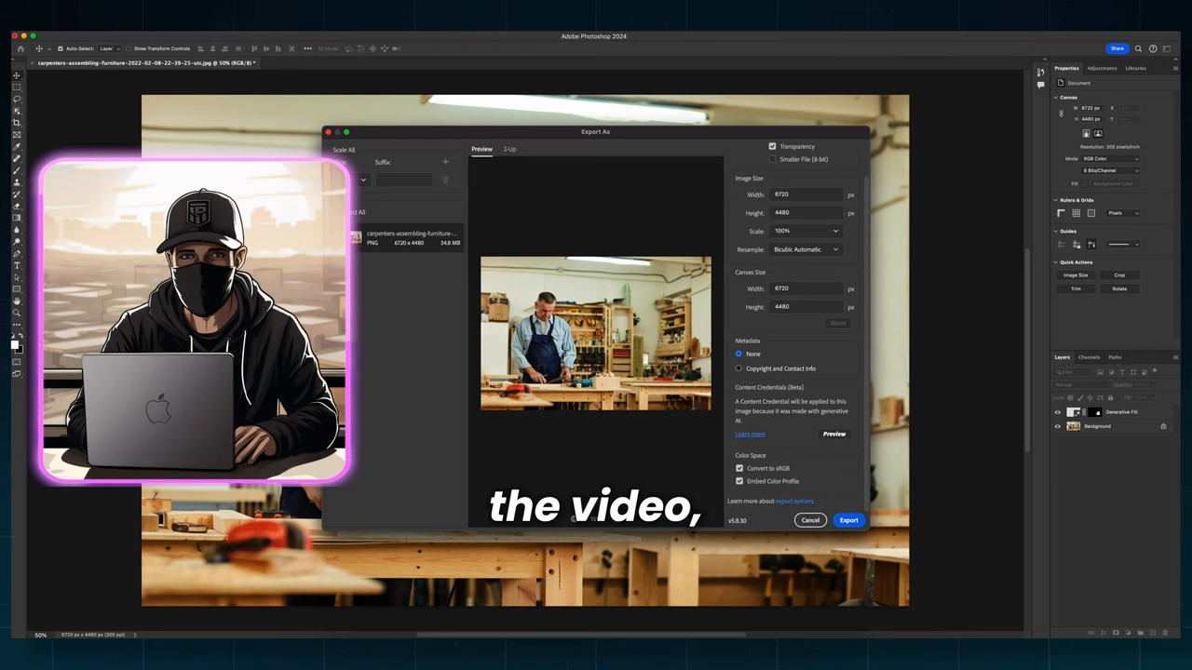
pyautogui.click(835, 434)
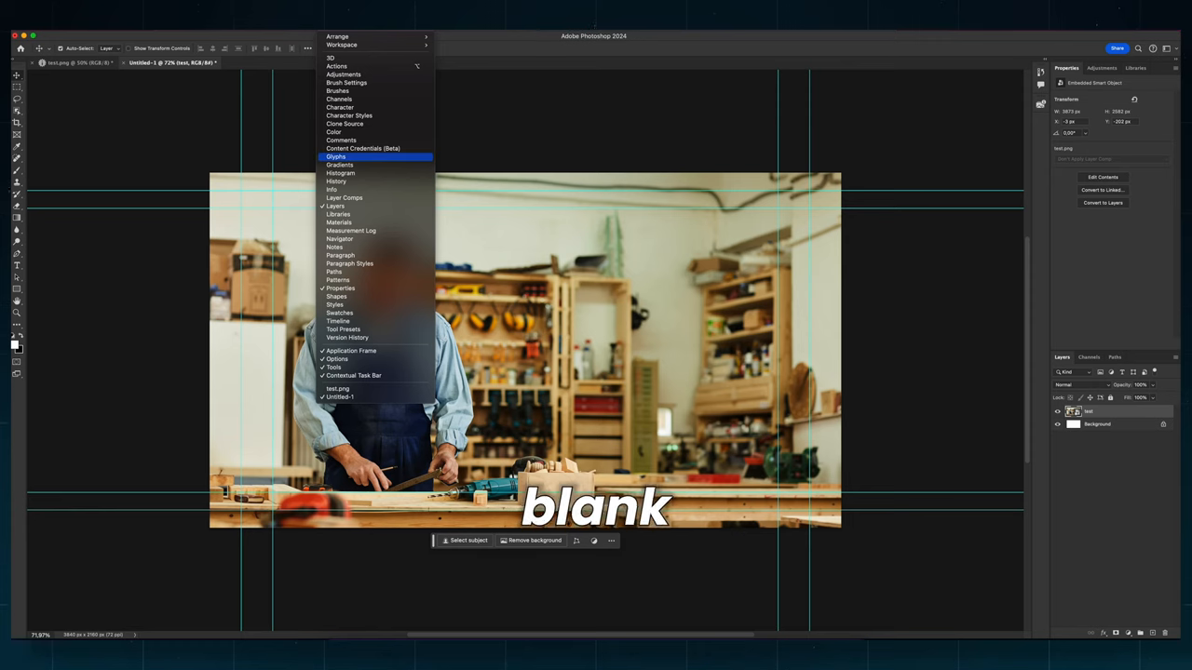
# Step: Enable Content Credentials on the untitled document and preview its credential details
pyautogui.click(361, 149)
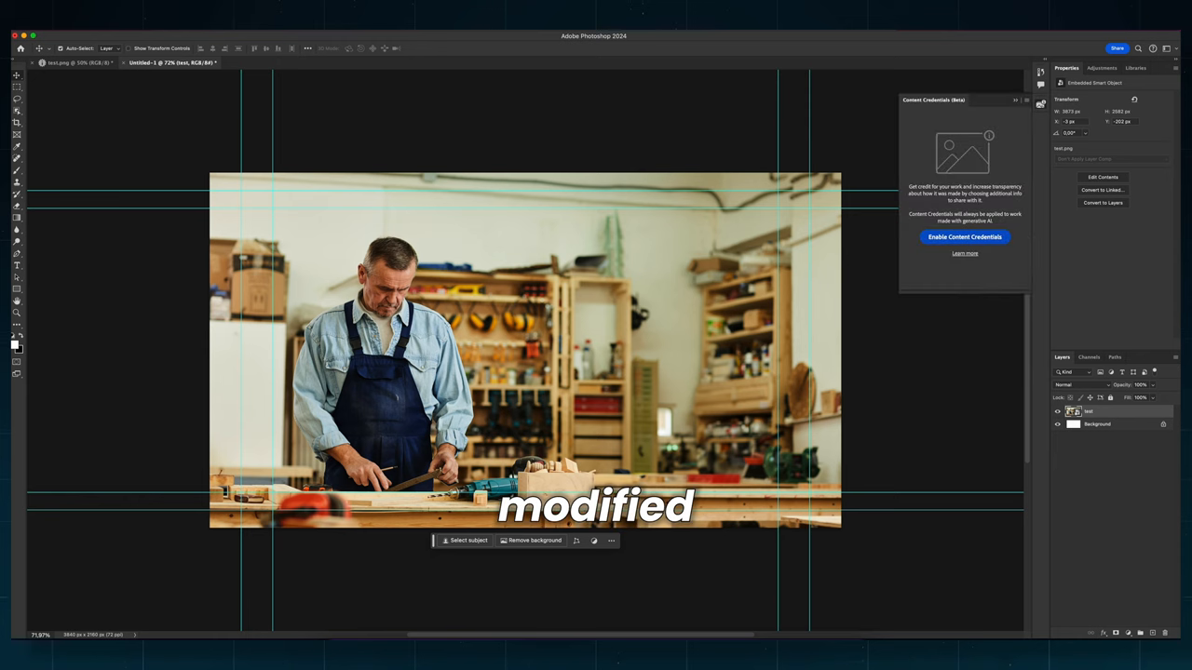
pyautogui.click(965, 237)
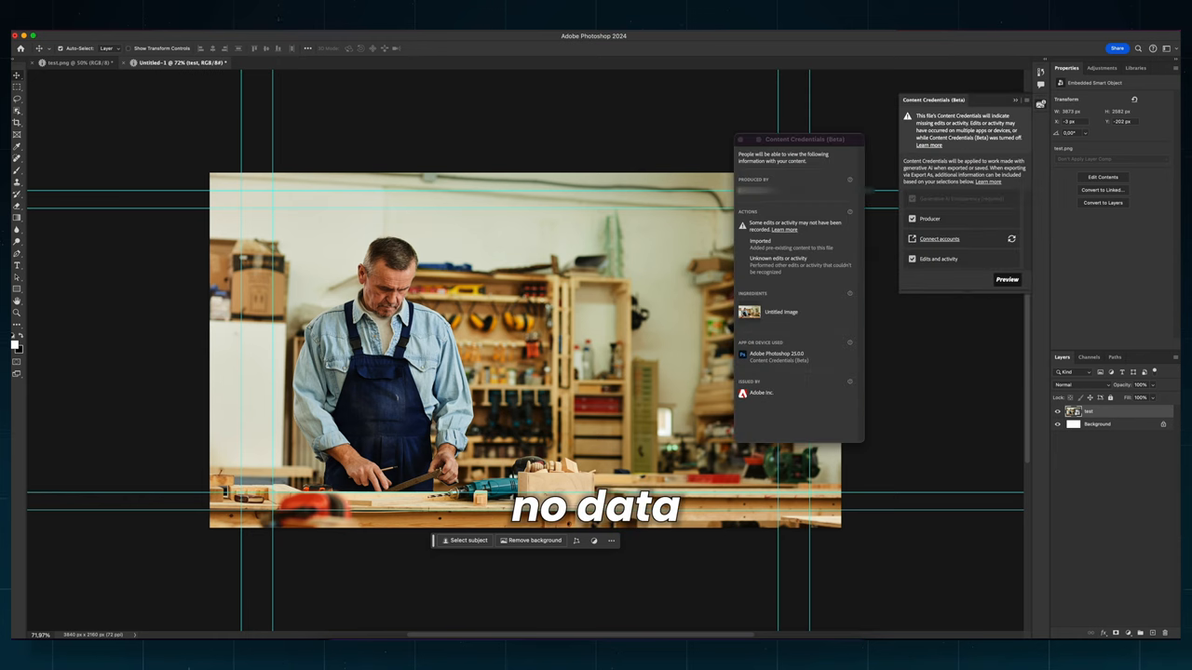